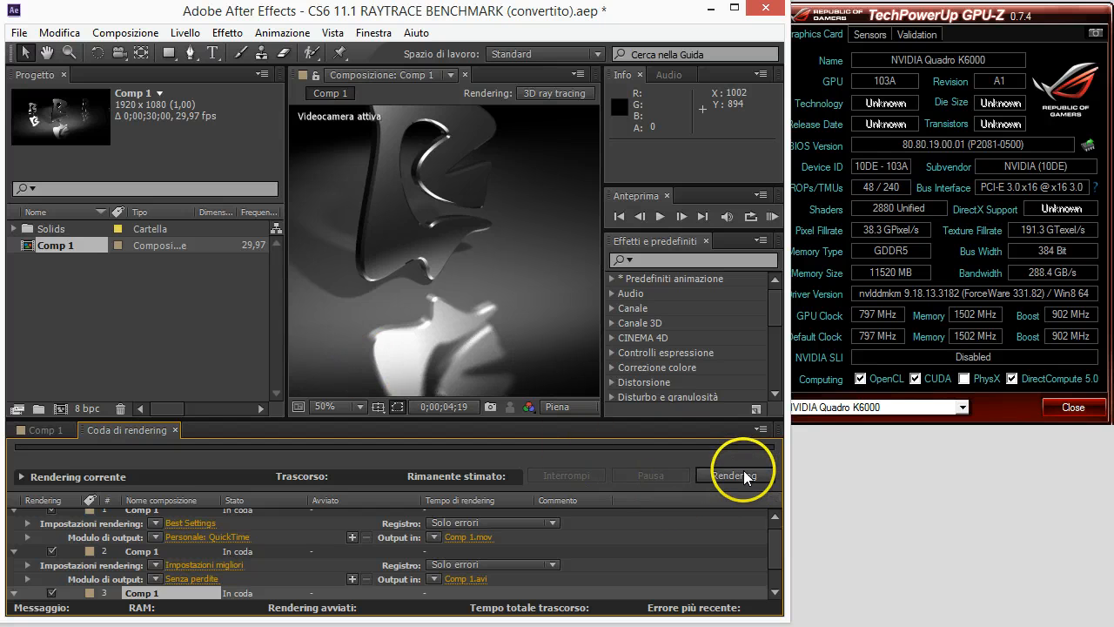
- Start rendering the queued Comp 1 from the Render Queue
{"action": "left_click", "coordinate": [742, 474]}
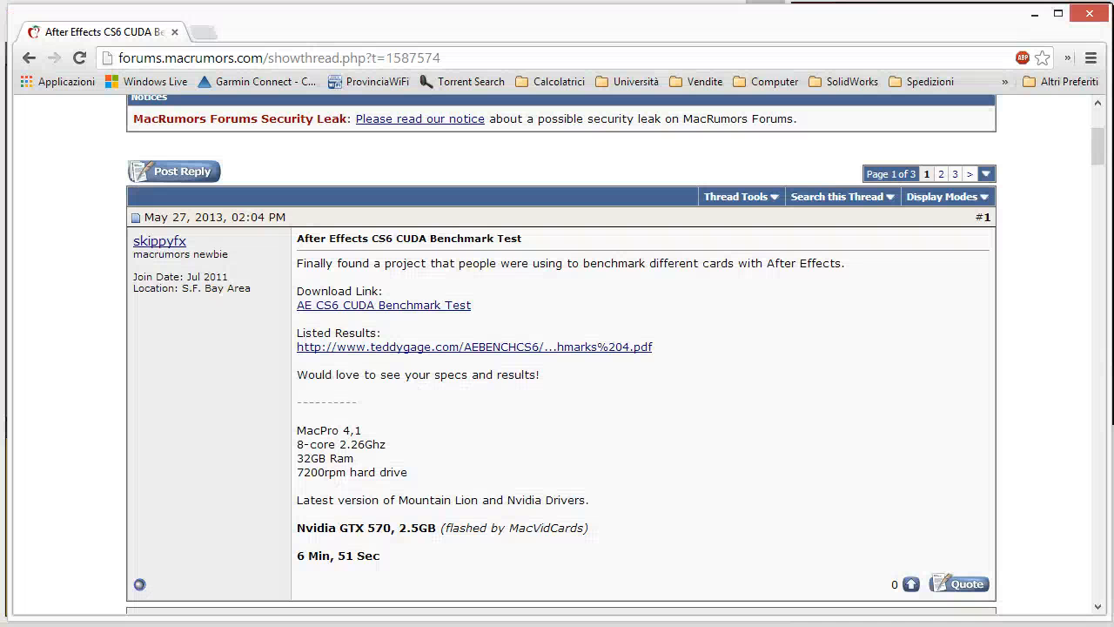
{"action": "mouse_move", "coordinate": [97, 443]}
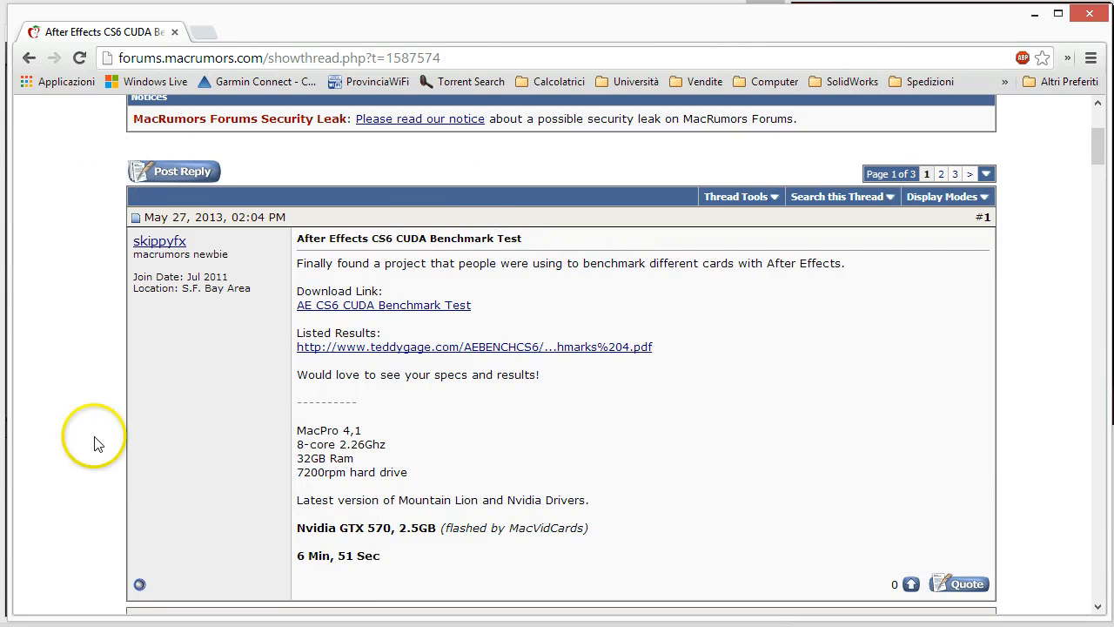
{"action": "mouse_move", "coordinate": [332, 289]}
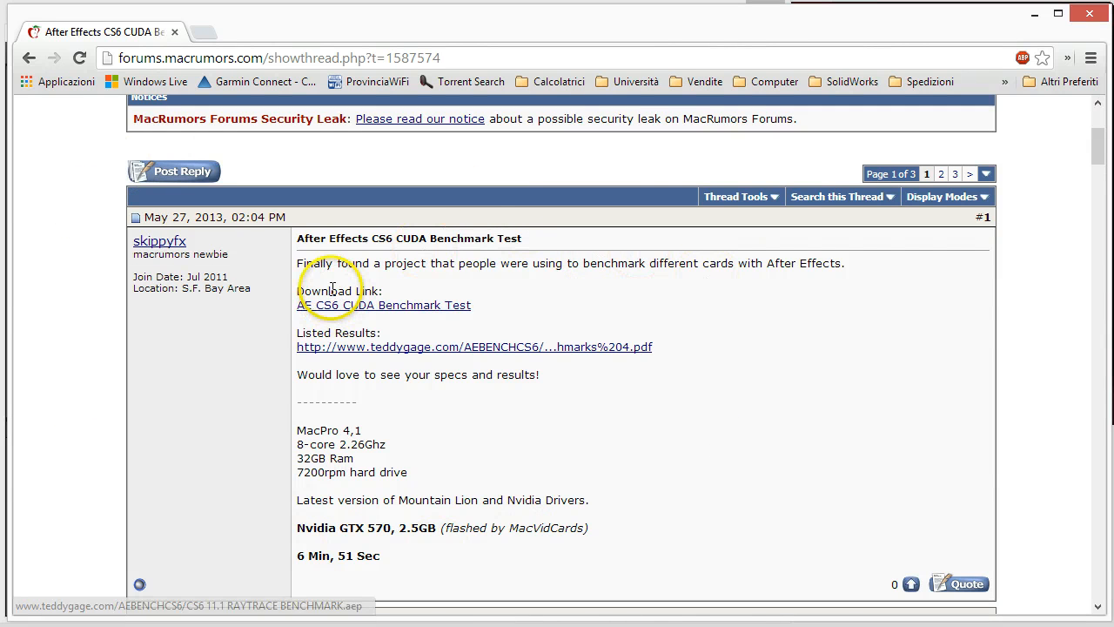
{"action": "mouse_move", "coordinate": [783, 25]}
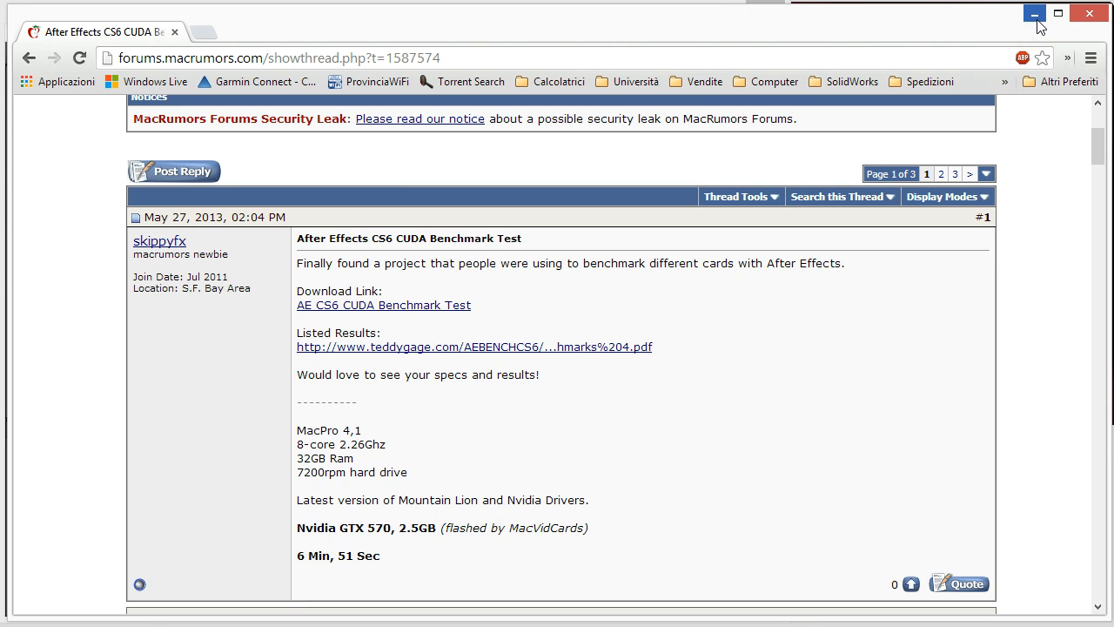
{"action": "mouse_move", "coordinate": [950, 36]}
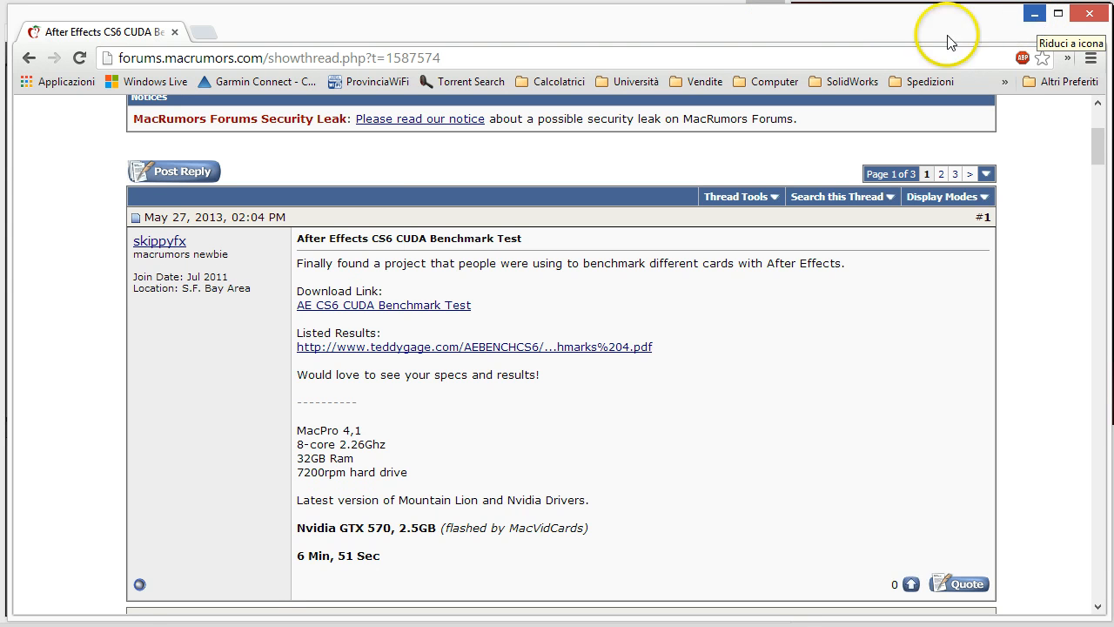
{"action": "mouse_move", "coordinate": [299, 327]}
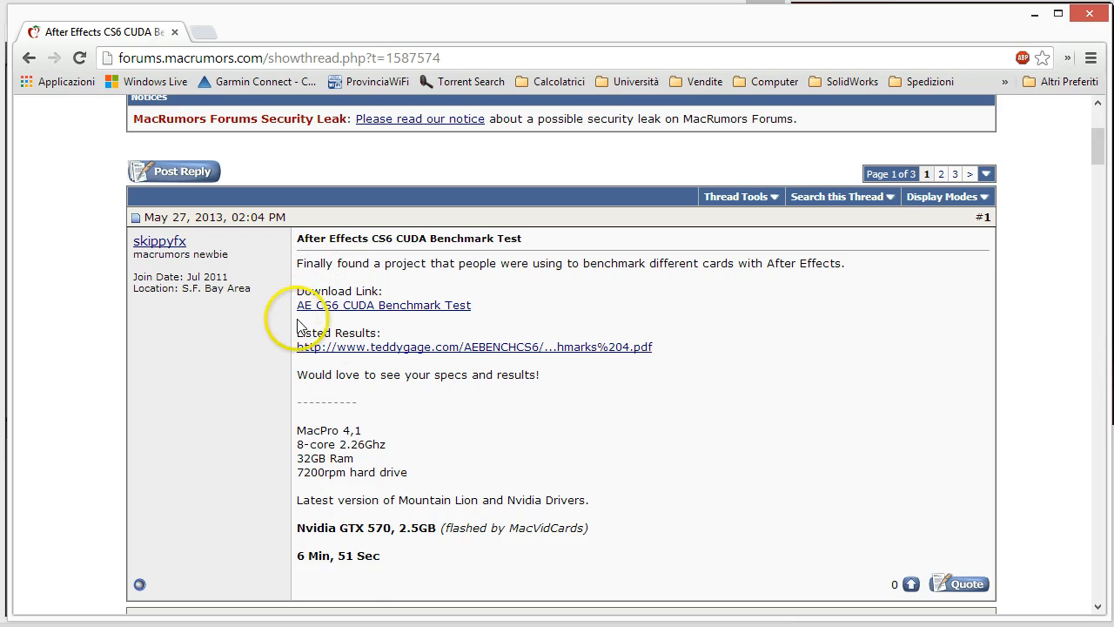
{"action": "mouse_move", "coordinate": [320, 311]}
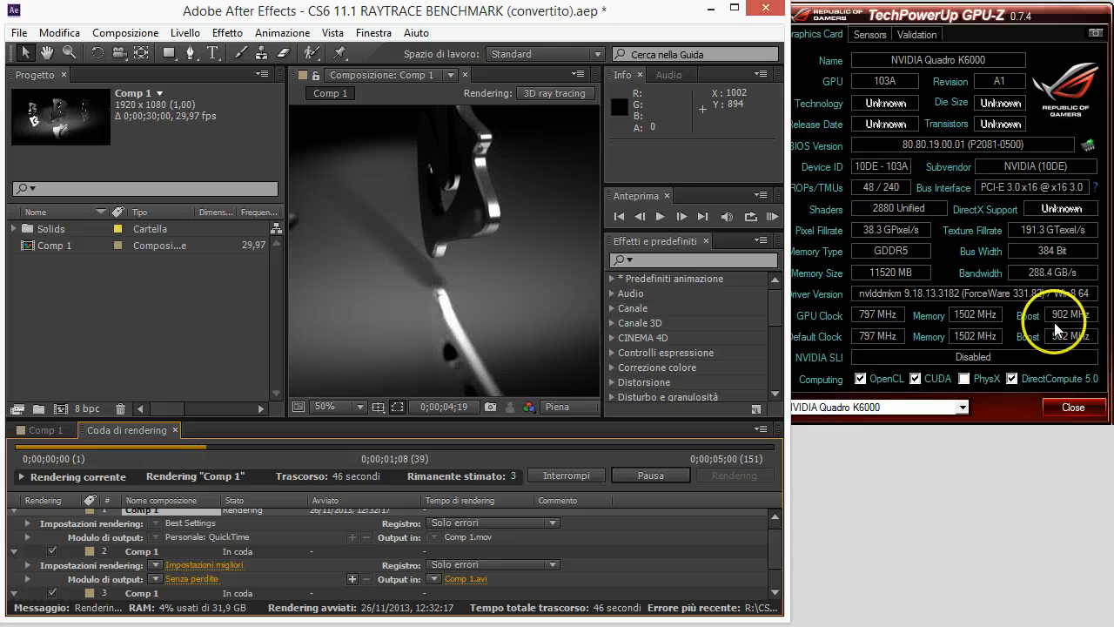
- Switch GPU-Z to its Sensors readings while Comp 1 keeps rendering
{"action": "left_click", "coordinate": [867, 35]}
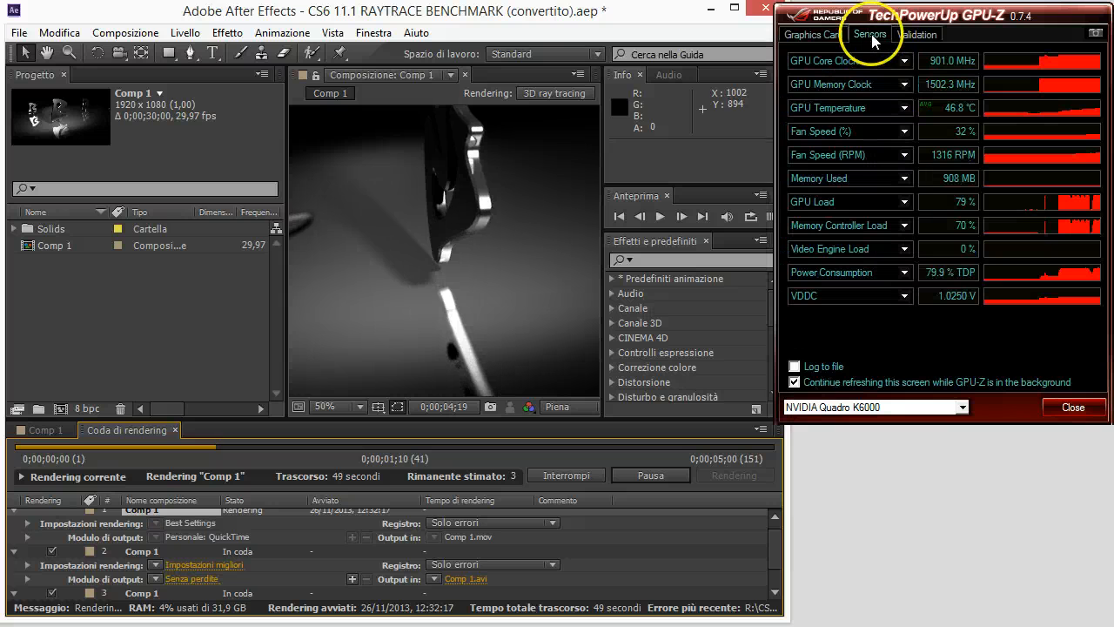
{"action": "mouse_move", "coordinate": [940, 114]}
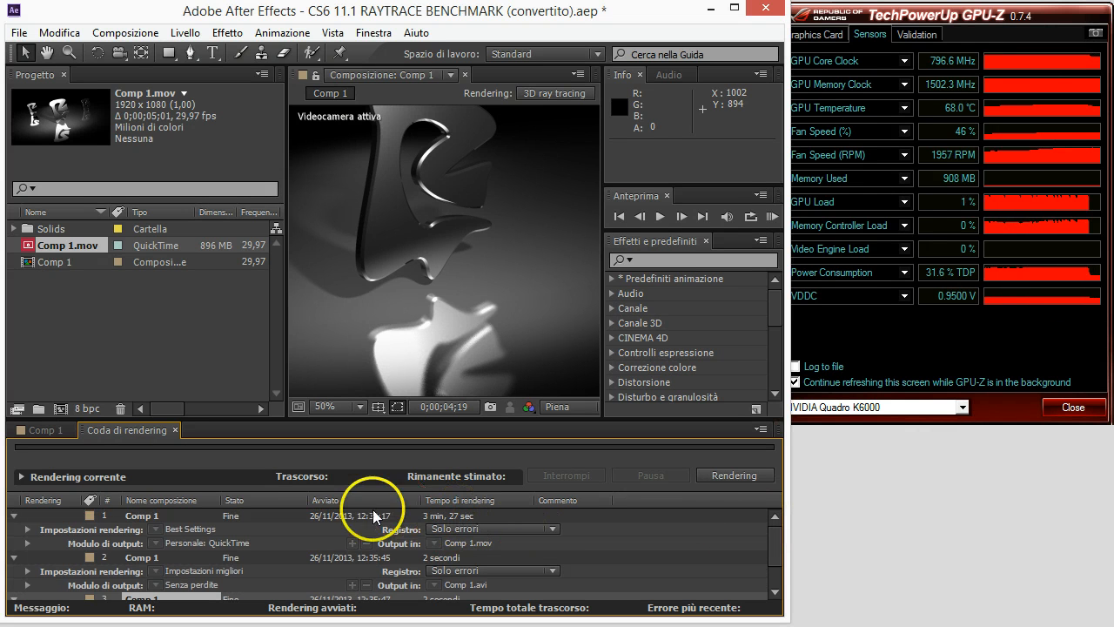
{"action": "mouse_move", "coordinate": [456, 543]}
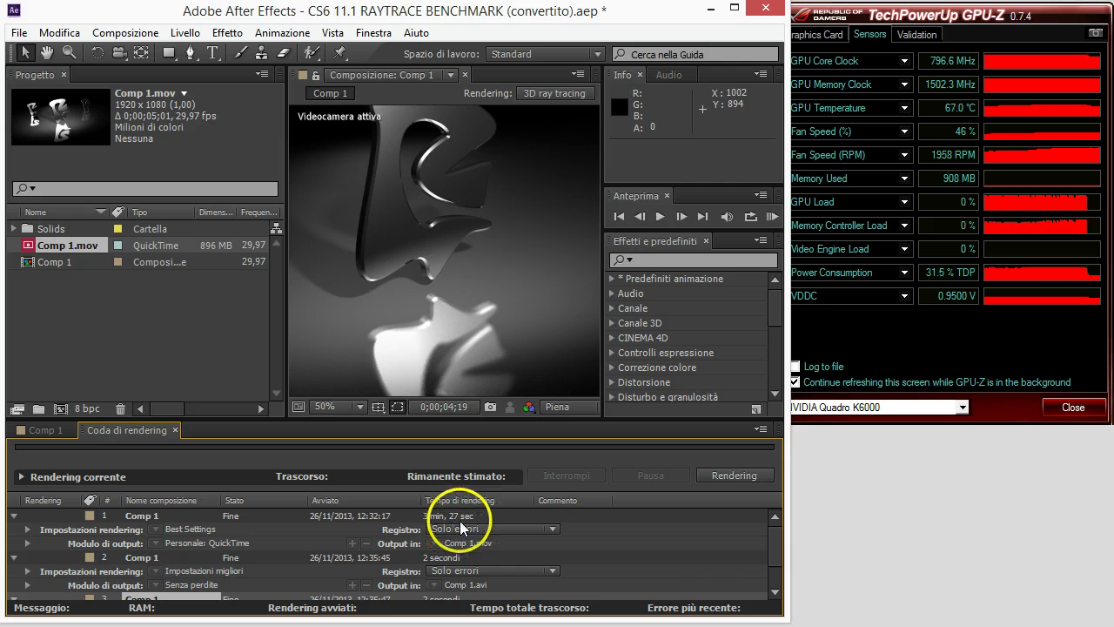